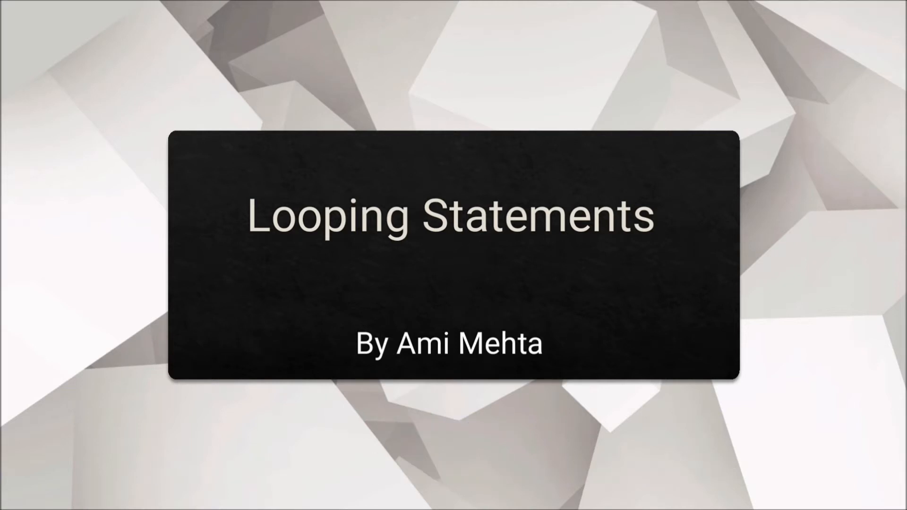
Step: Advance the slide, then underline 'test condition' and 'body of the loop' with the pen
key(Right)
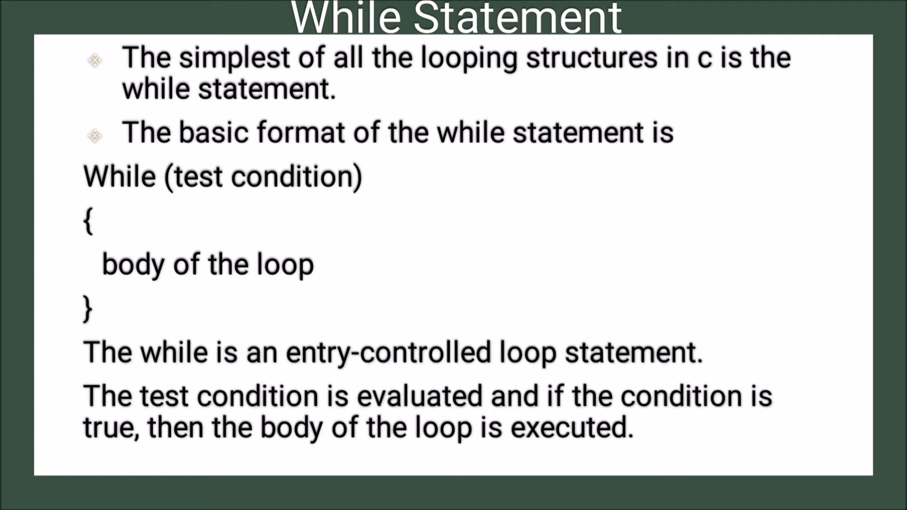
drag(170, 212, 396, 217)
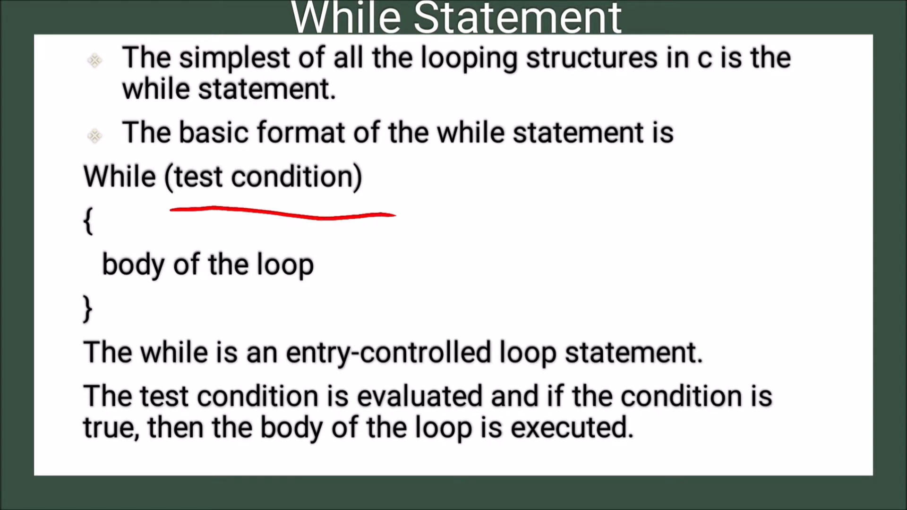
drag(122, 292, 330, 292)
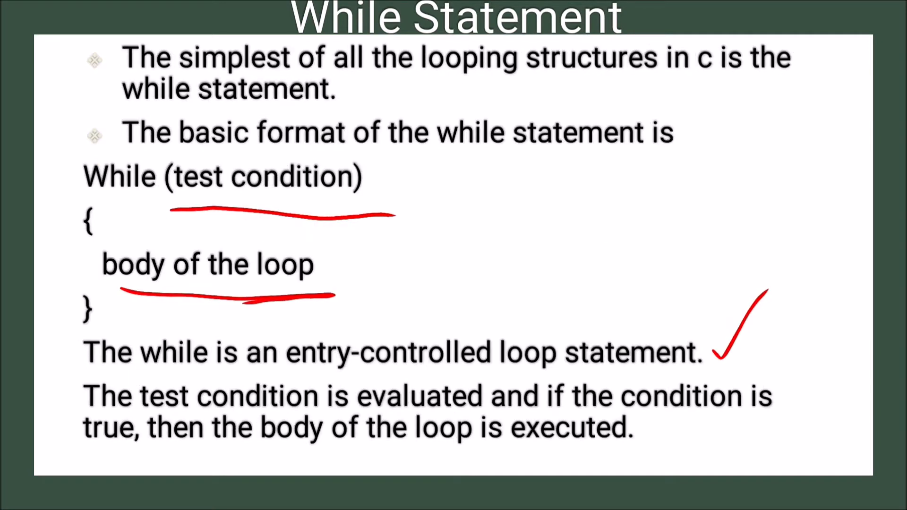
Step: Draw a looping arrow between the test condition and loop body, then advance the slide
drag(347, 284, 440, 254)
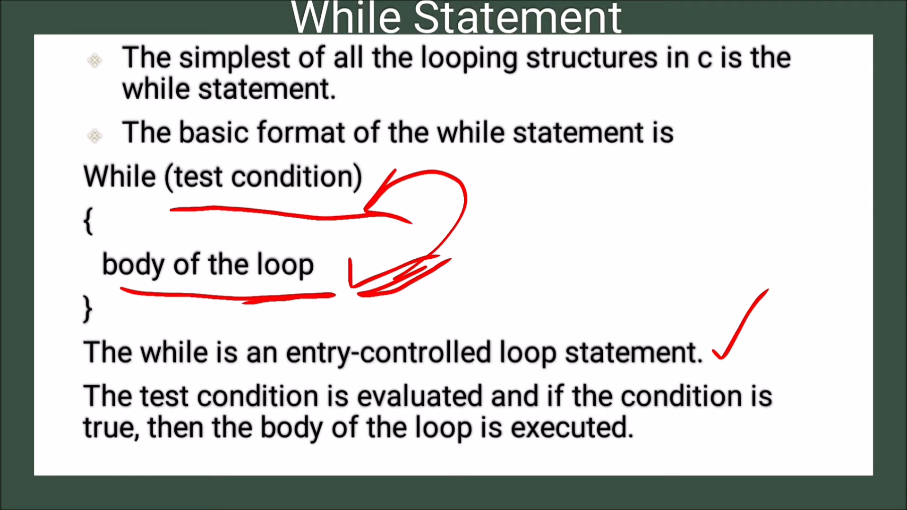
key(Right)
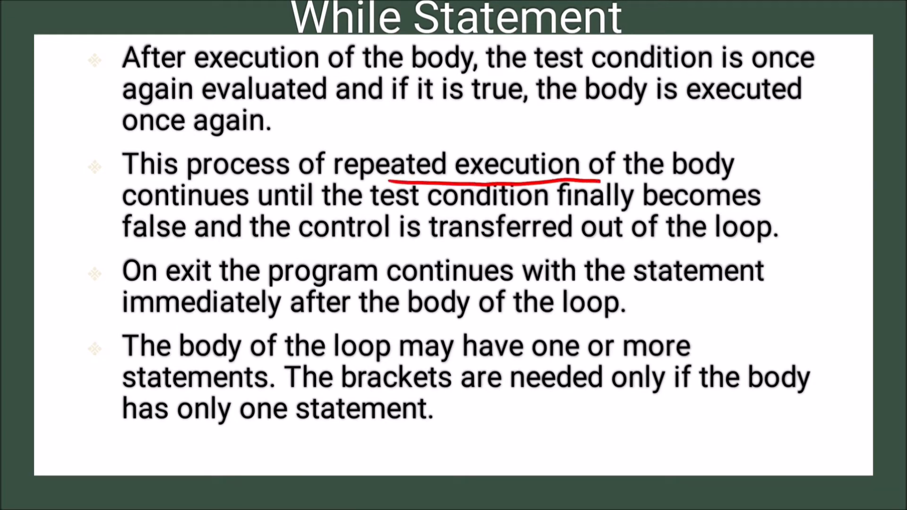
Step: Underline 'repeated execution of the body' on the second While Statement slide
drag(602, 179, 746, 176)
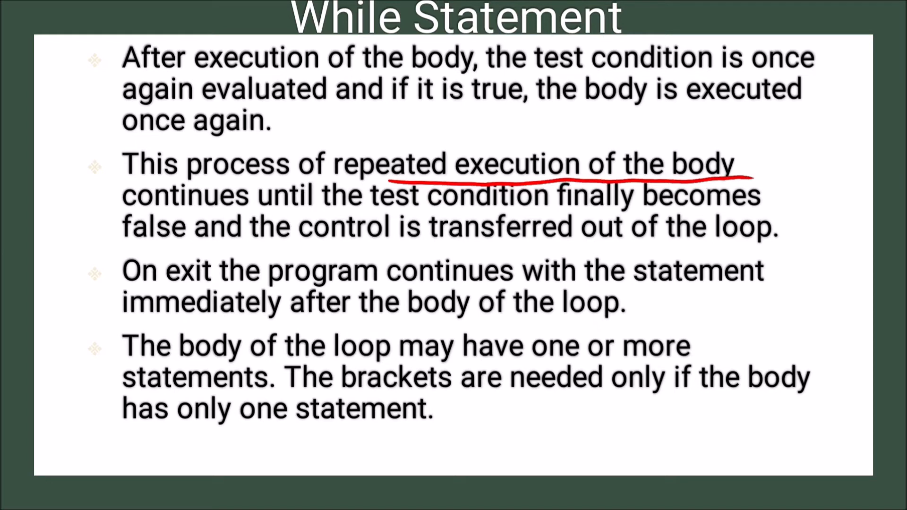
drag(258, 222, 301, 221)
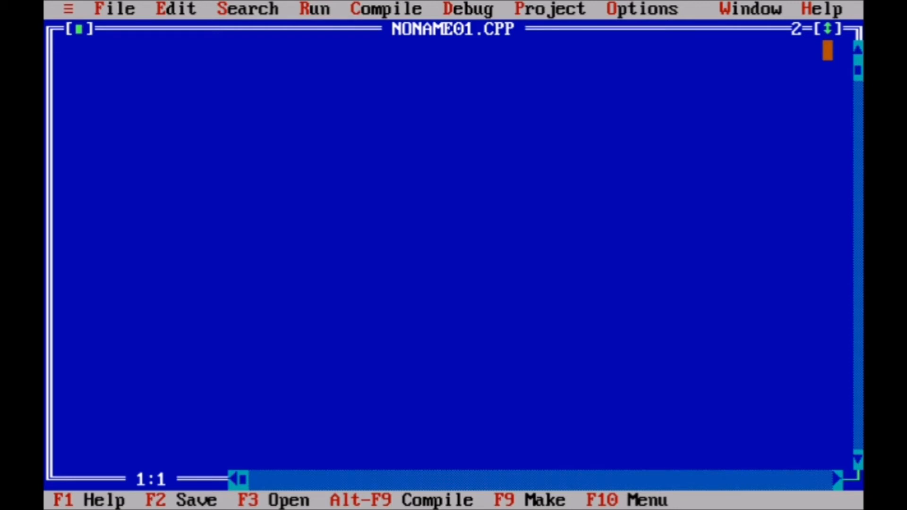
Step: Type #include<stdio.h> and #include<conio.h> on the first two lines, beginning line three
text(#i)
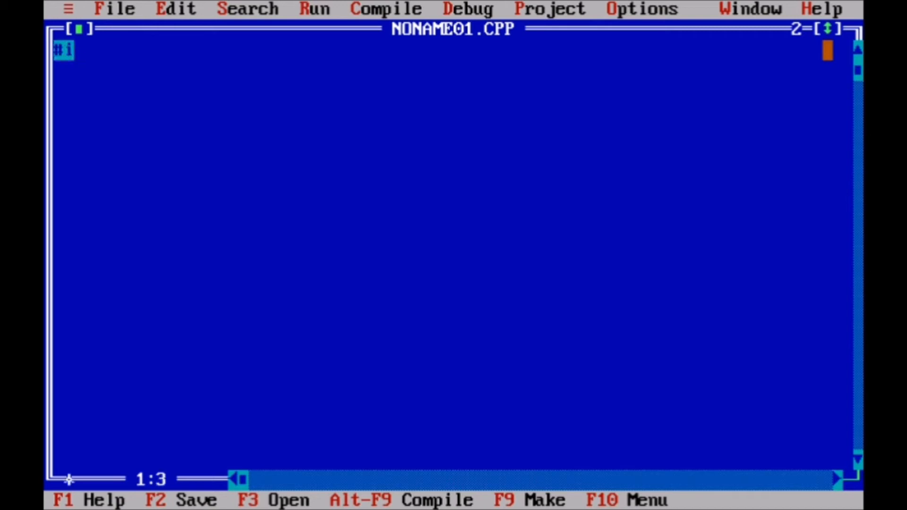
text(nclud)
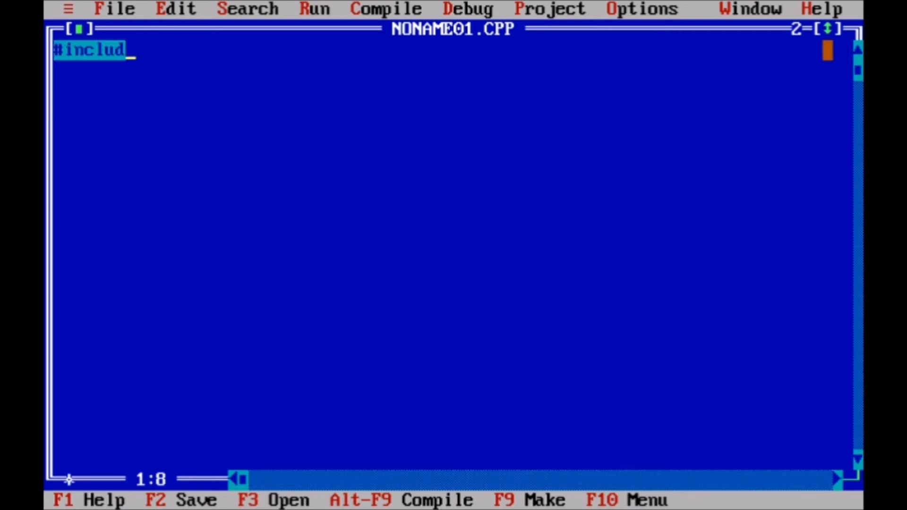
text(e<)
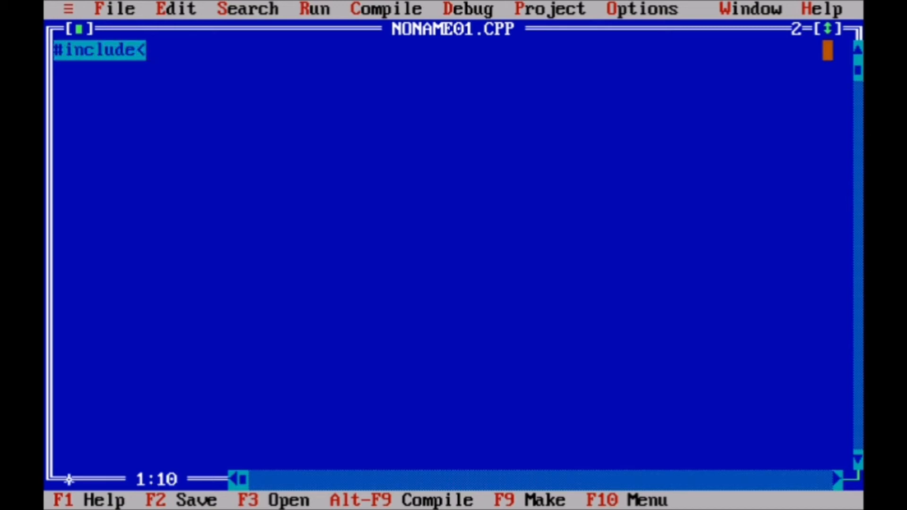
text(stdio)
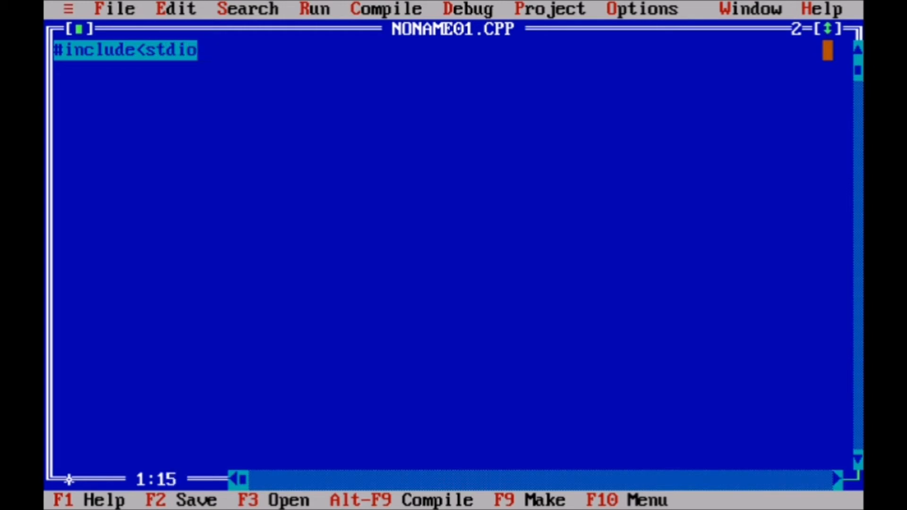
text(.h>)
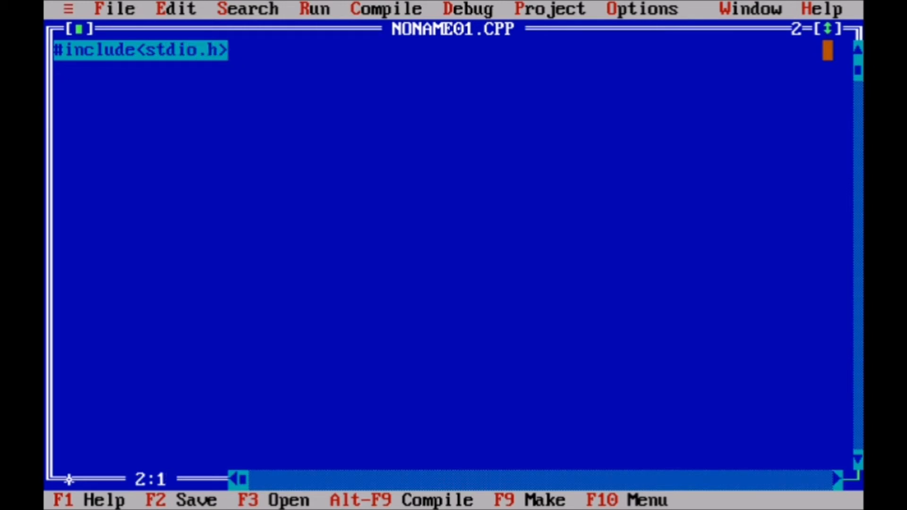
text(#include)
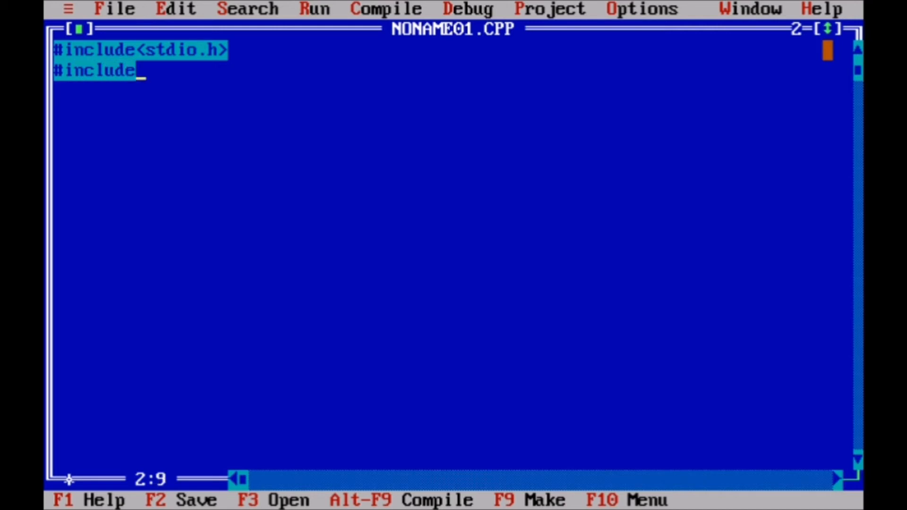
text(<co)
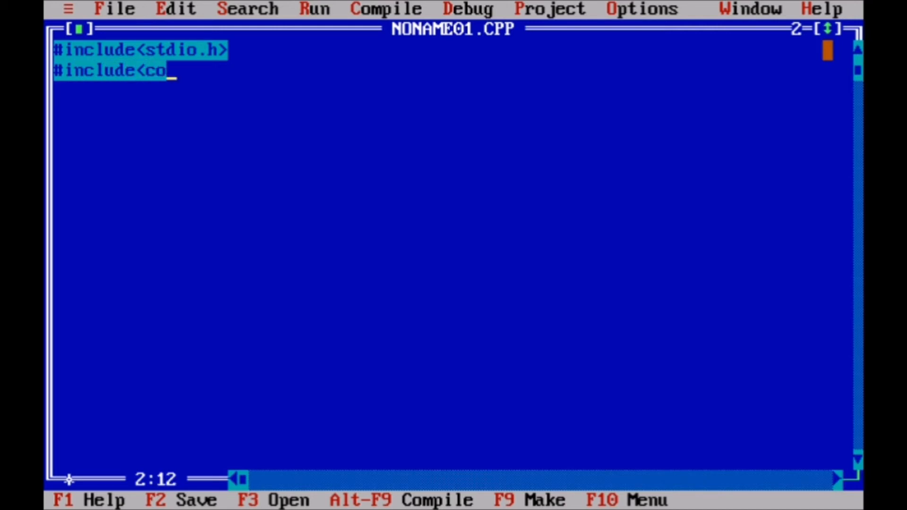
text(nio.h)
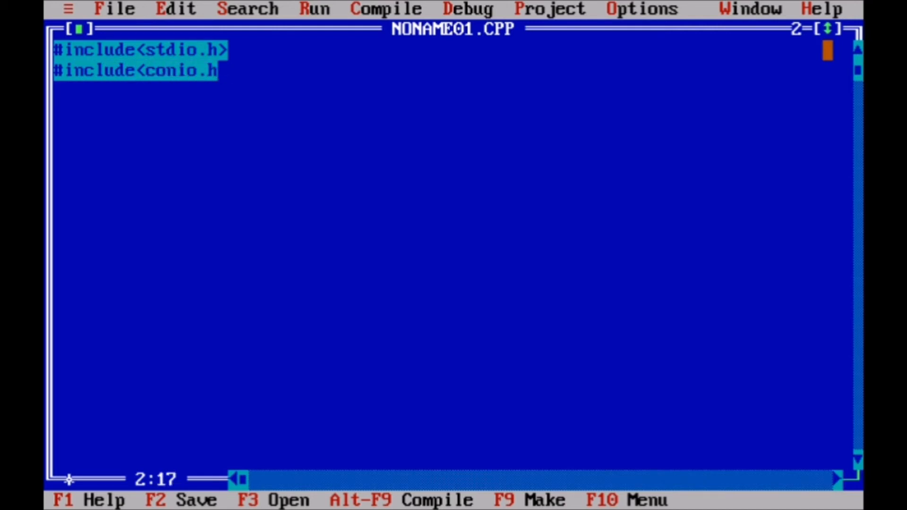
text(>)
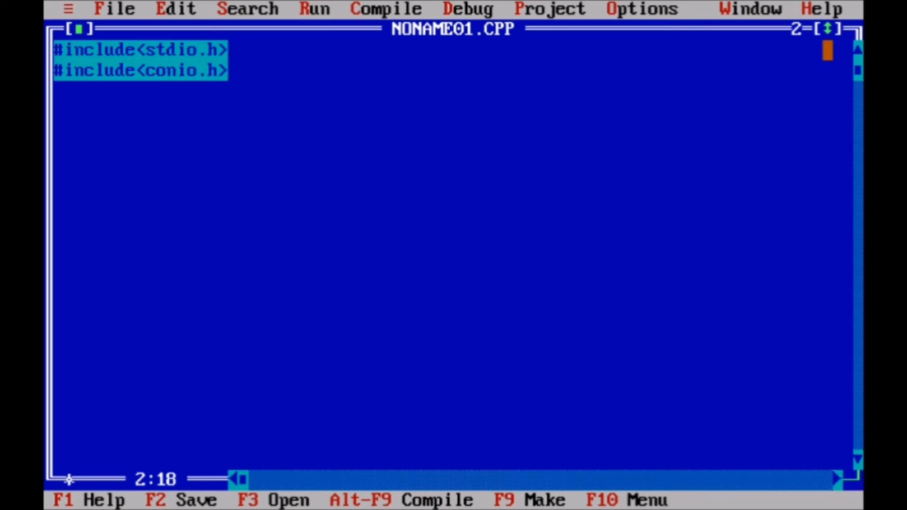
text(vo)
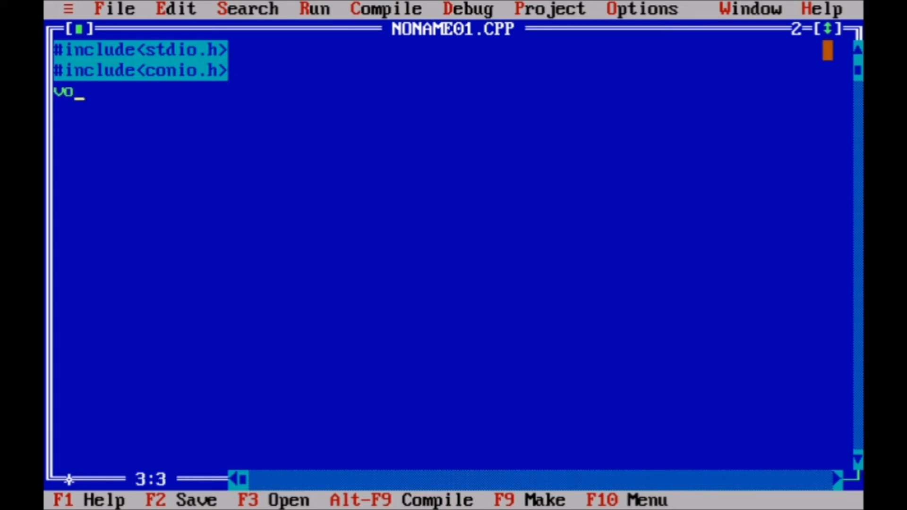
Step: Finish void main(), declare int i, and initialize it with i=1;
text(id main)
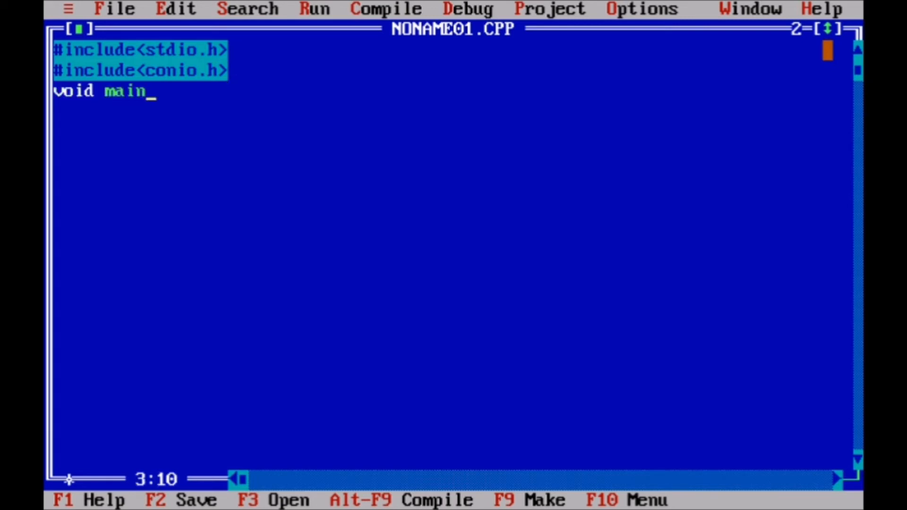
text(())
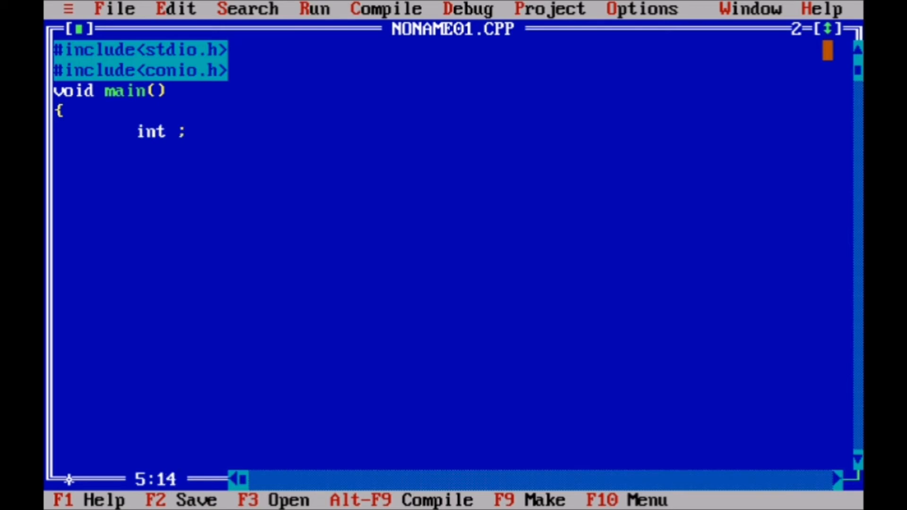
text(i)
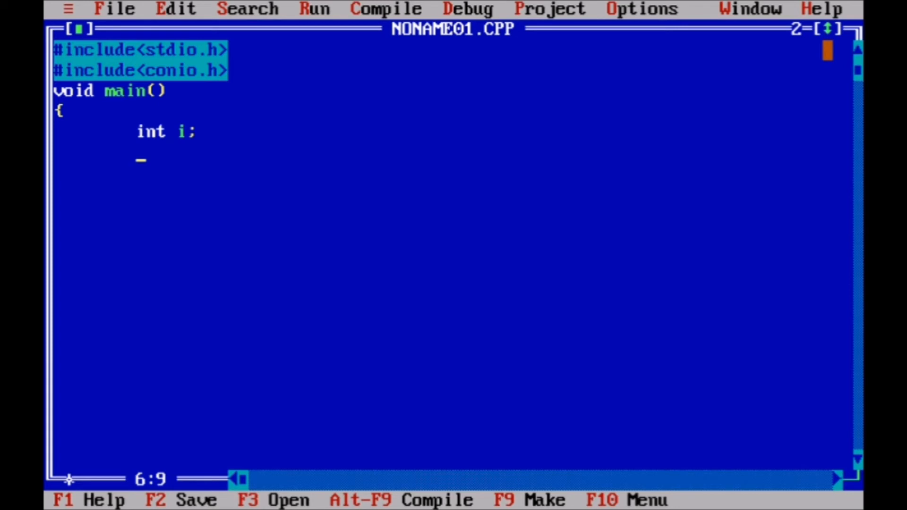
text(i=)
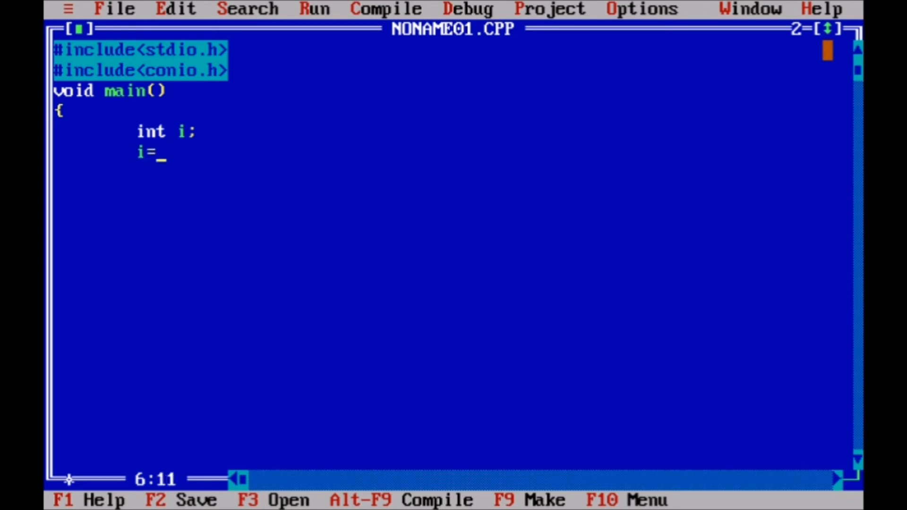
text(1;)
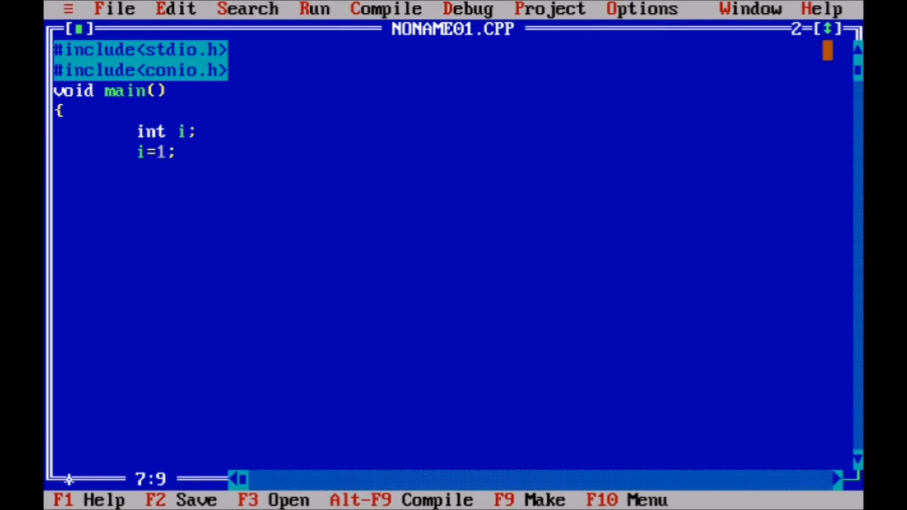
Step: Write the while (i <= 10) loop header with its opening brace
text(while)
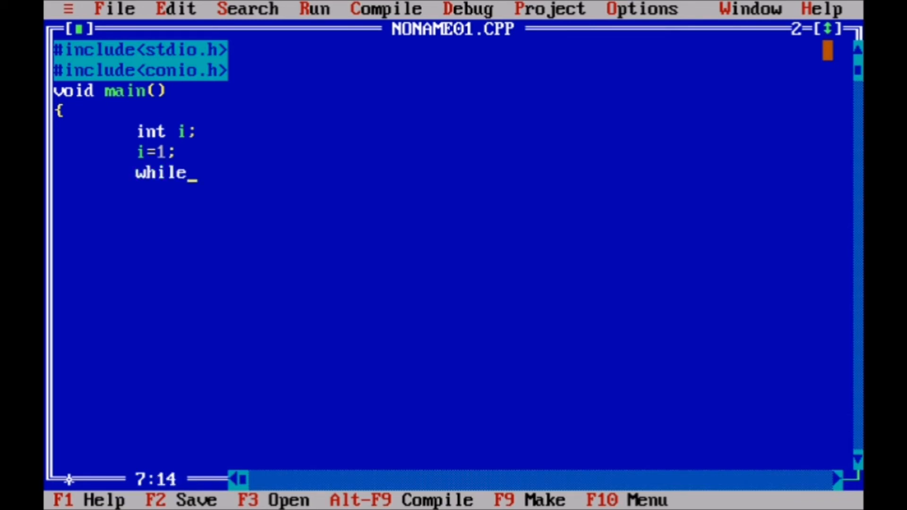
text(())
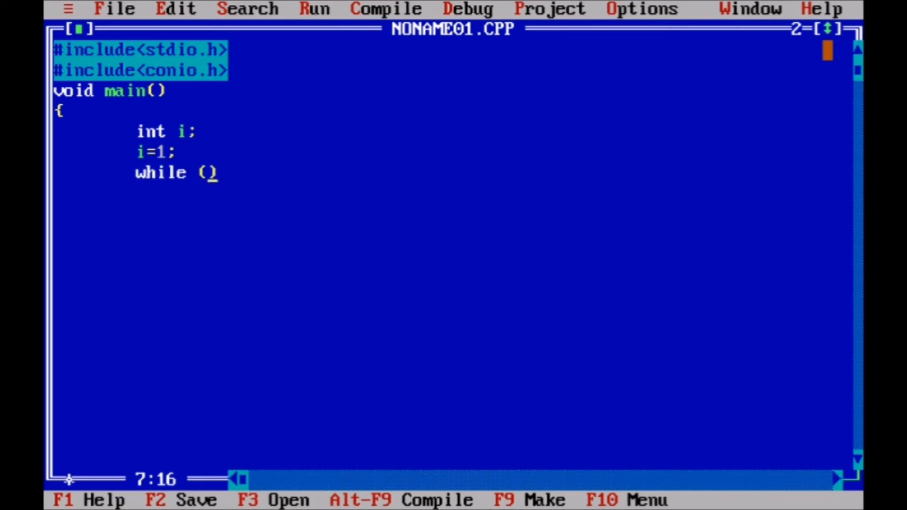
text(i <)
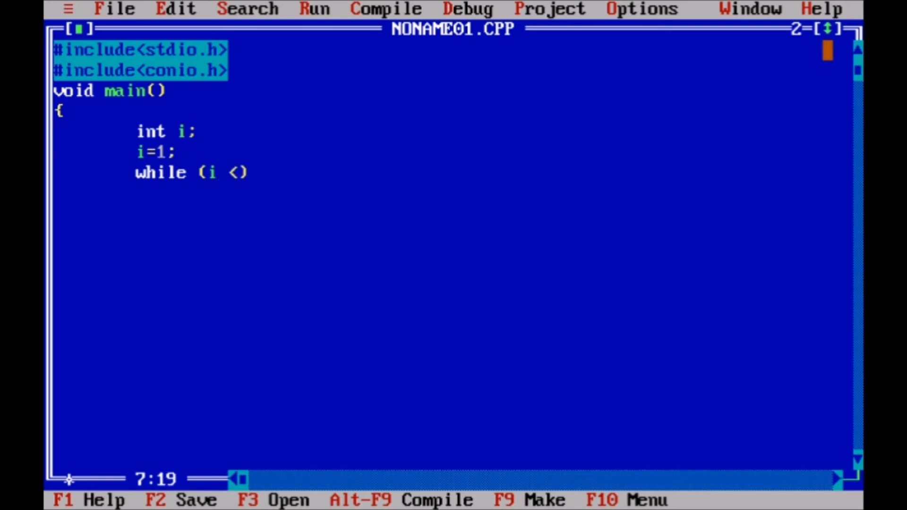
text(=)
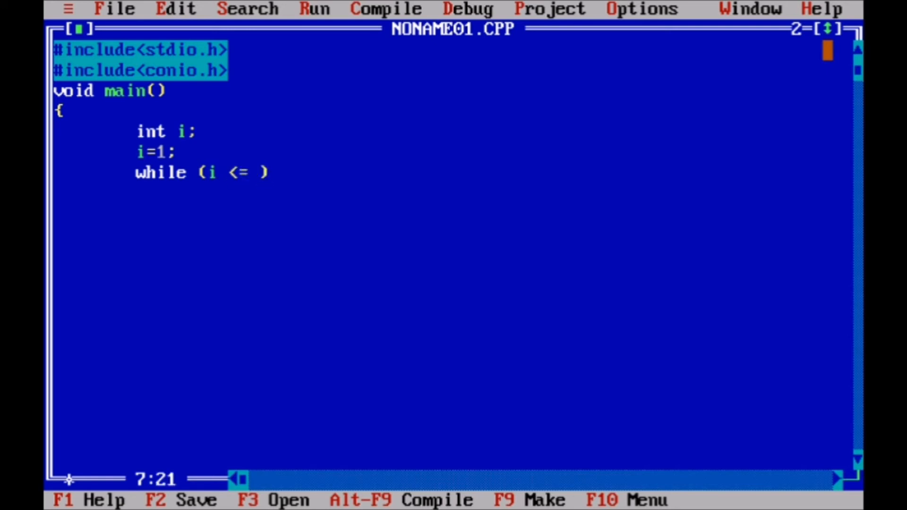
text(10)
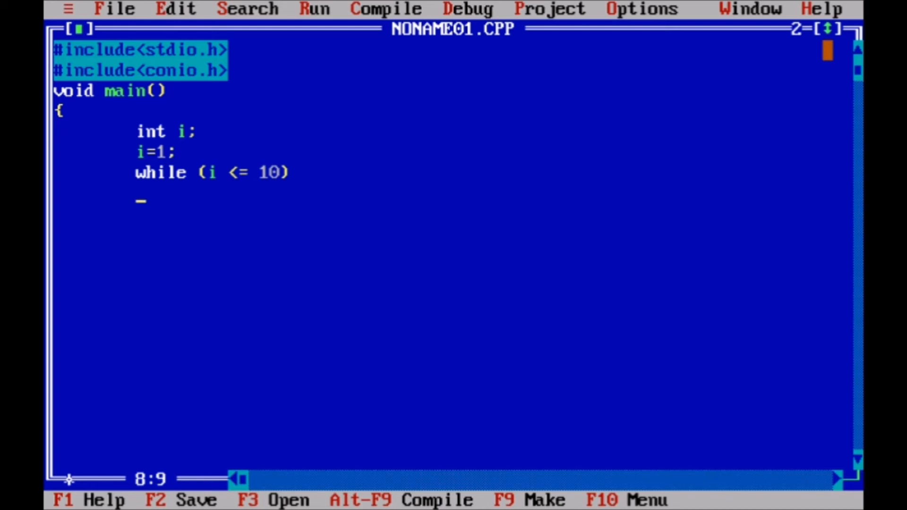
text({)
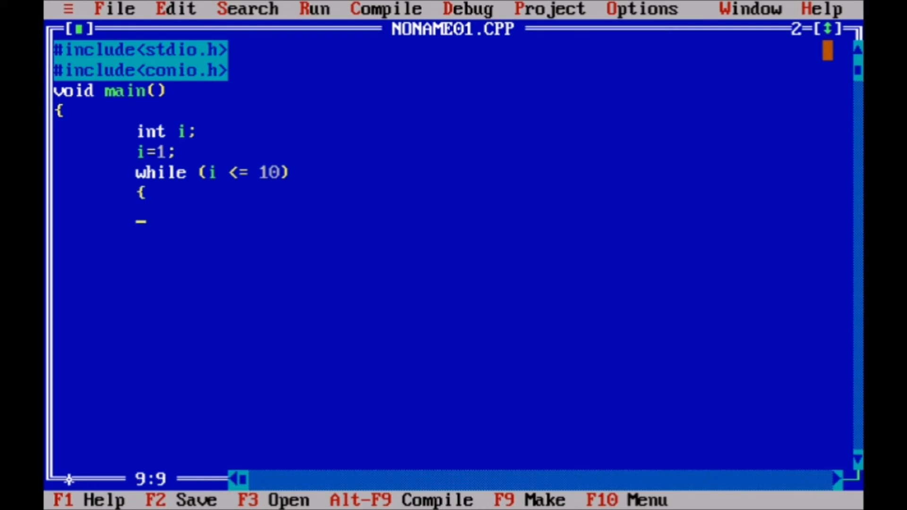
Step: Add a printf statement printing i after a tab as the loop body
text(printf)
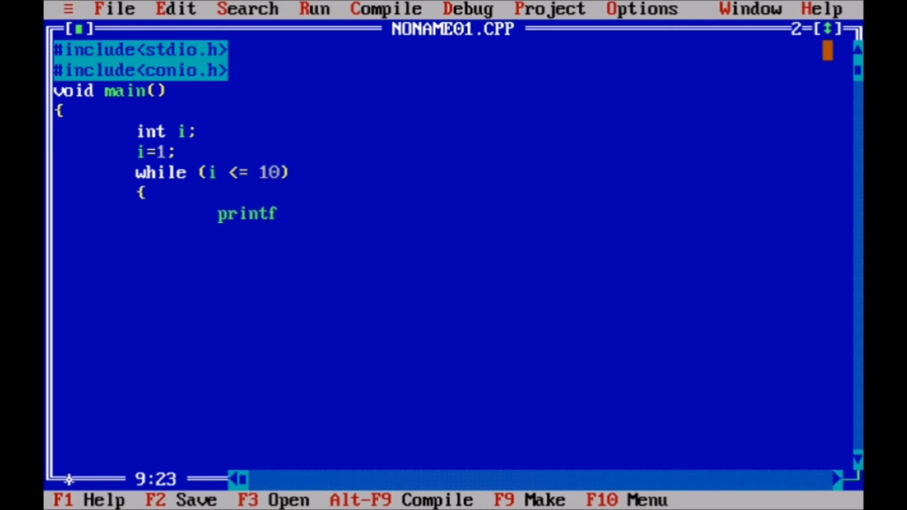
text(())
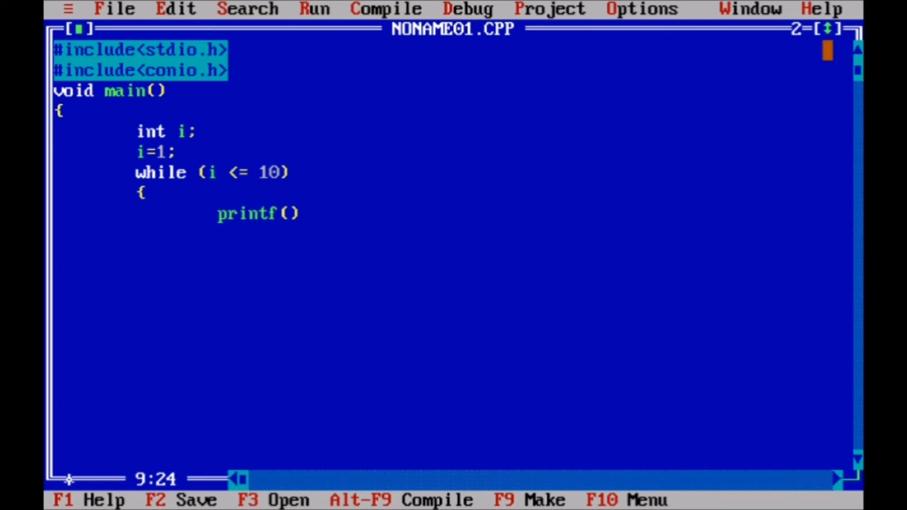
text(")
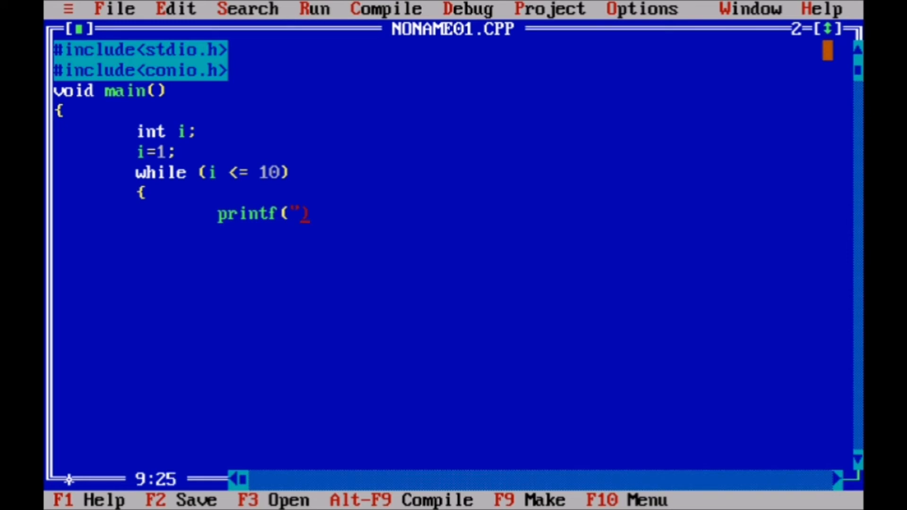
text(\t)
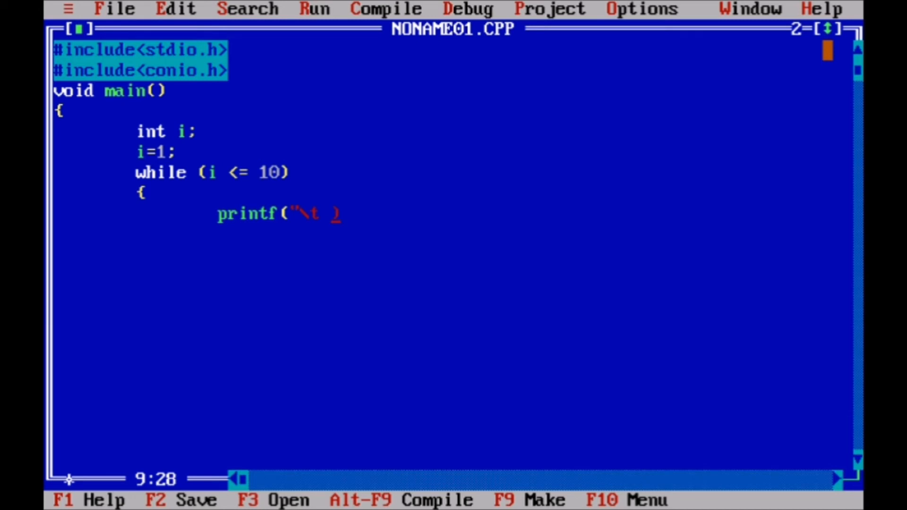
text(%))
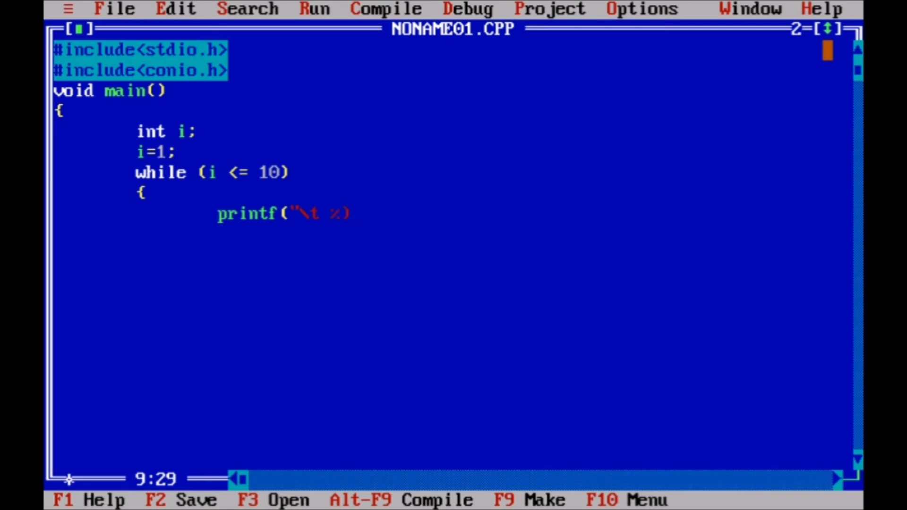
text(d))
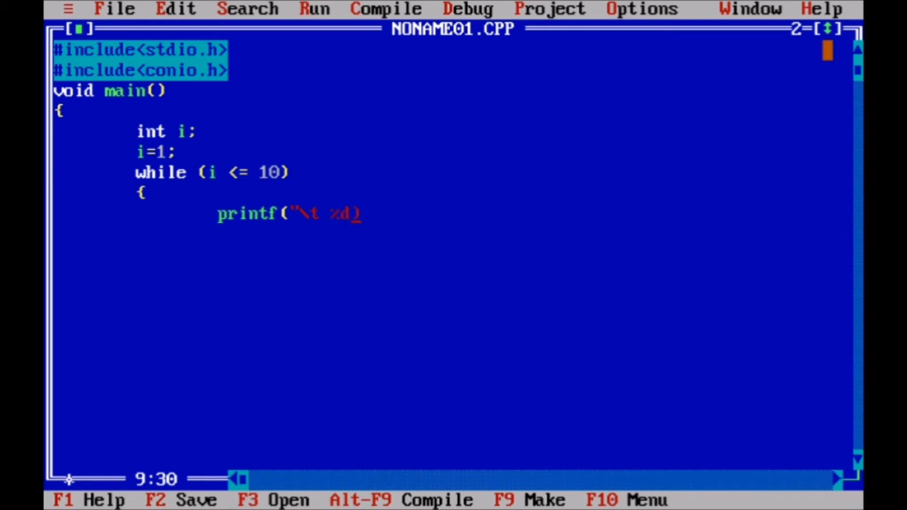
text(")
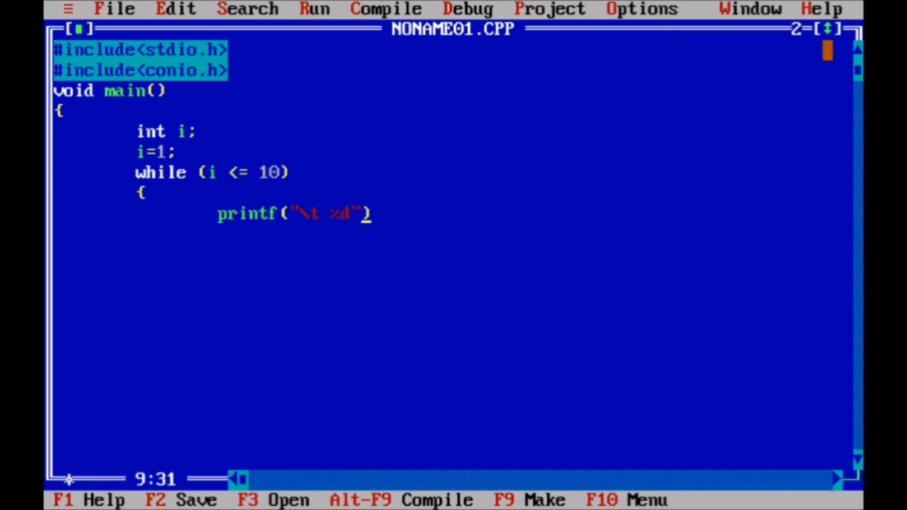
text(,)
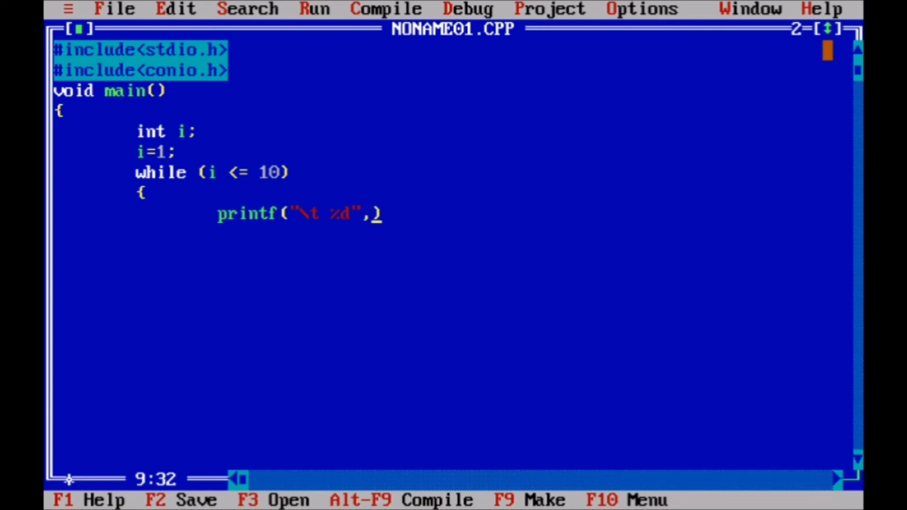
text(i)
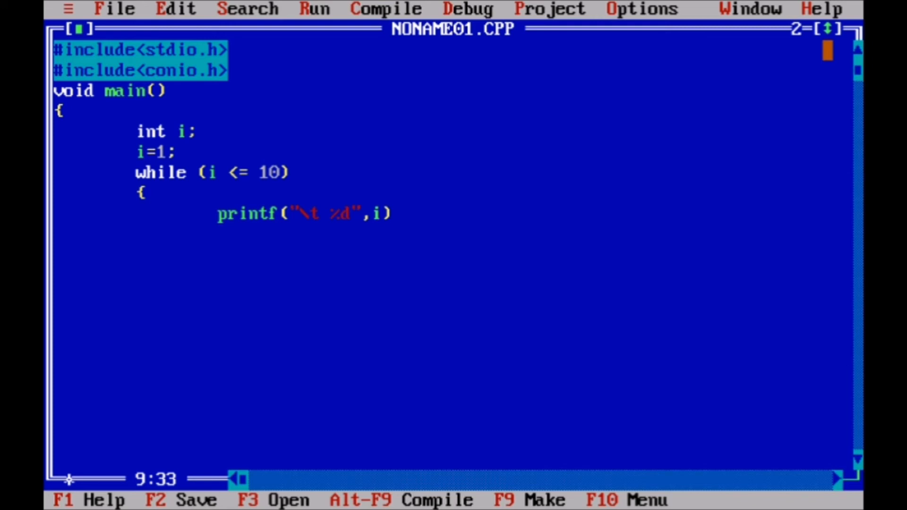
text(;)
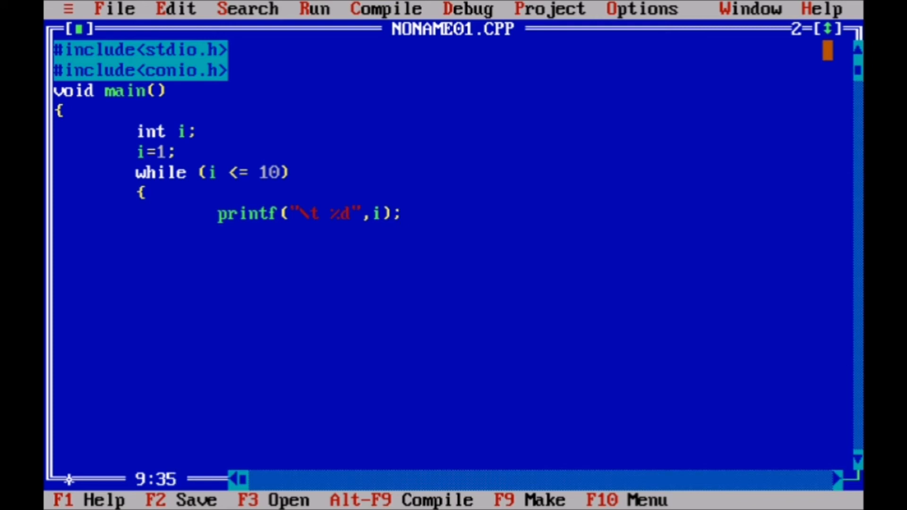
Step: Add i++; inside the loop and close it with a brace
text(i)
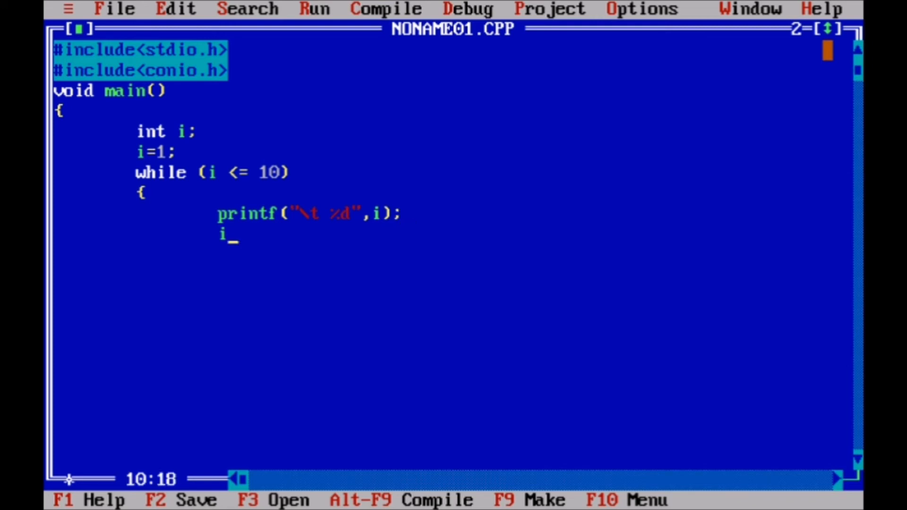
text(+)
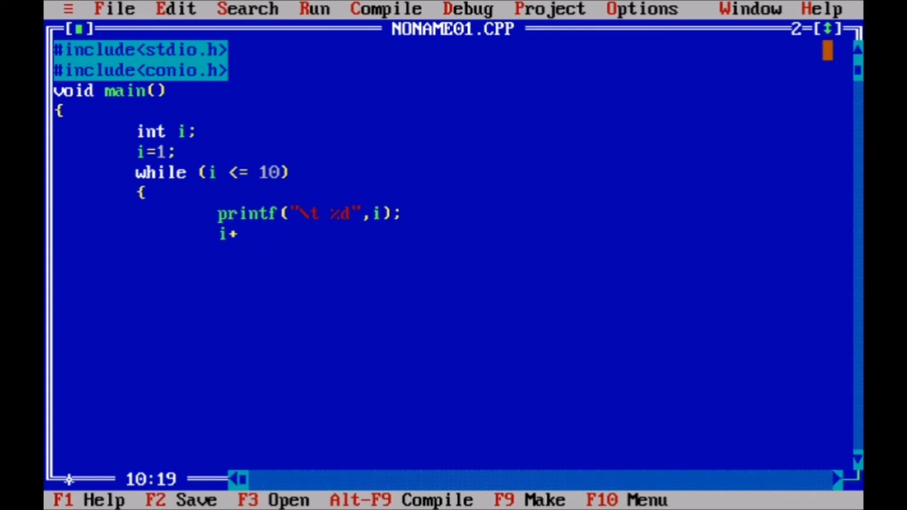
text(+)
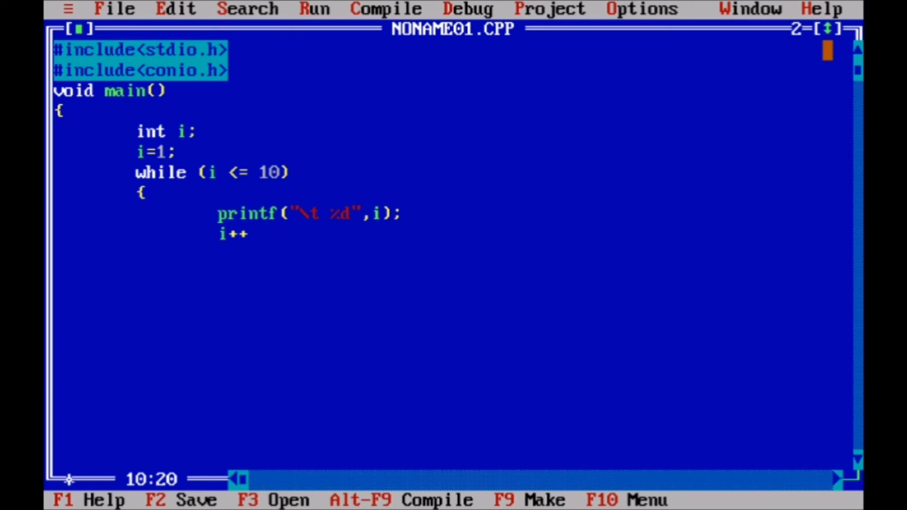
text(;)
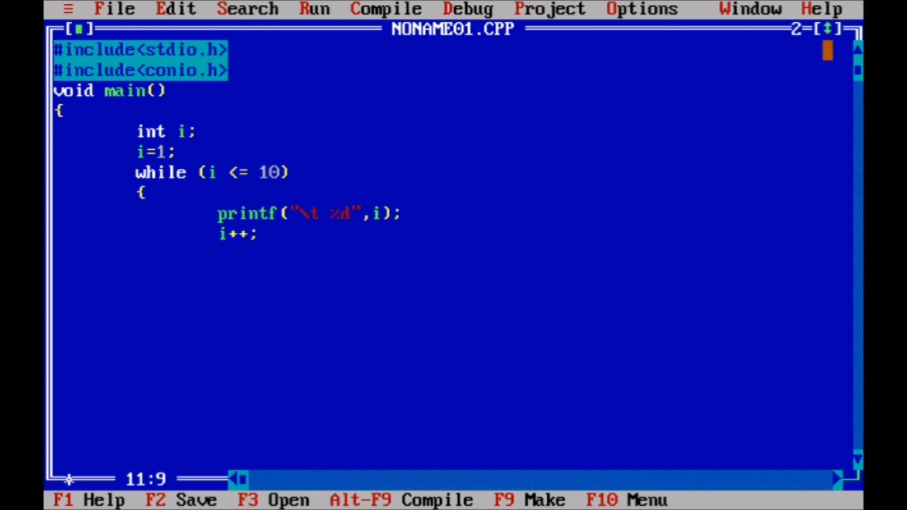
text(})
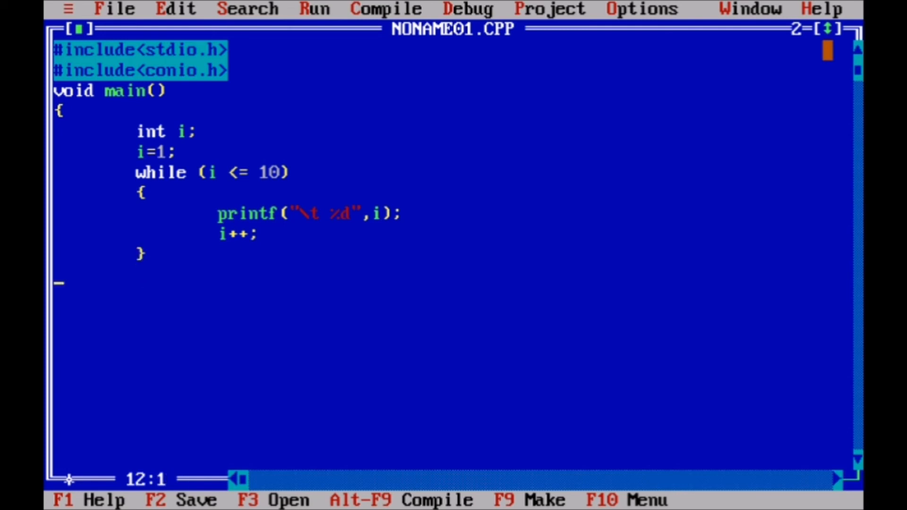
Step: Add getch(); on a new line after the loop
key(Tab)
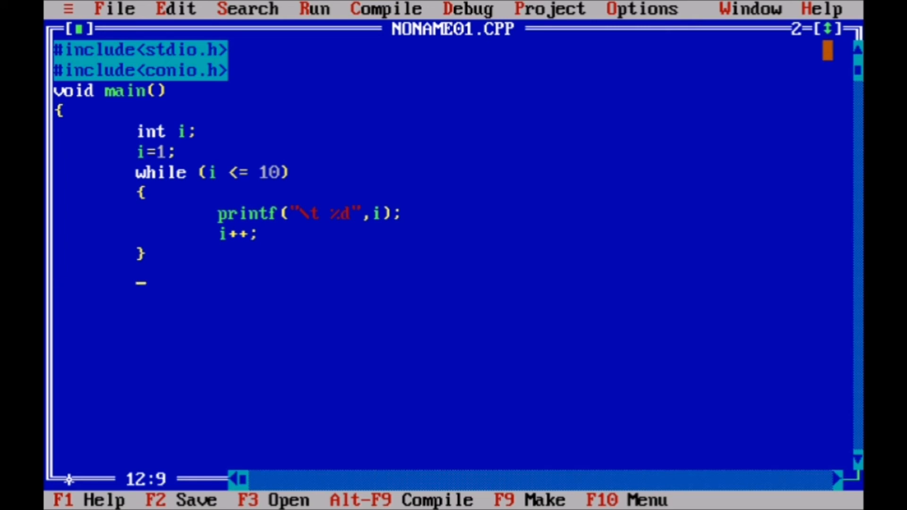
text(getch)
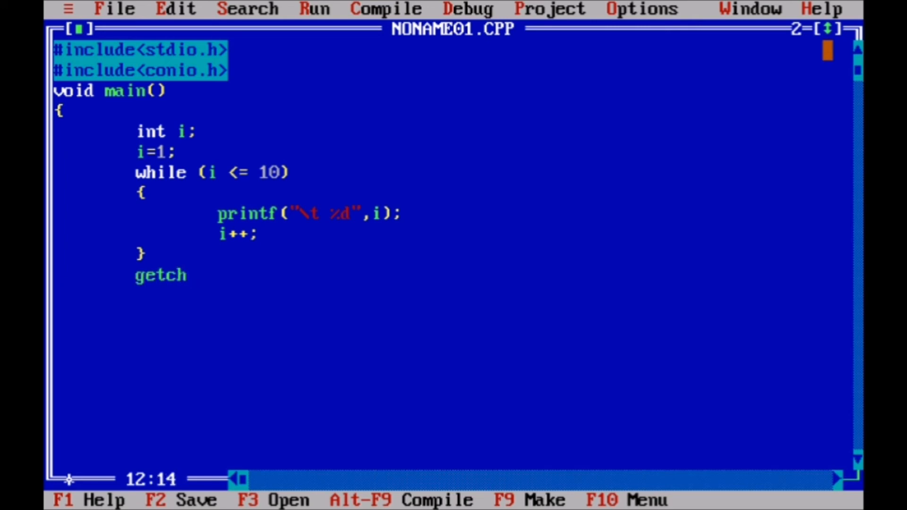
text(();)
click(452, 296)
text(})
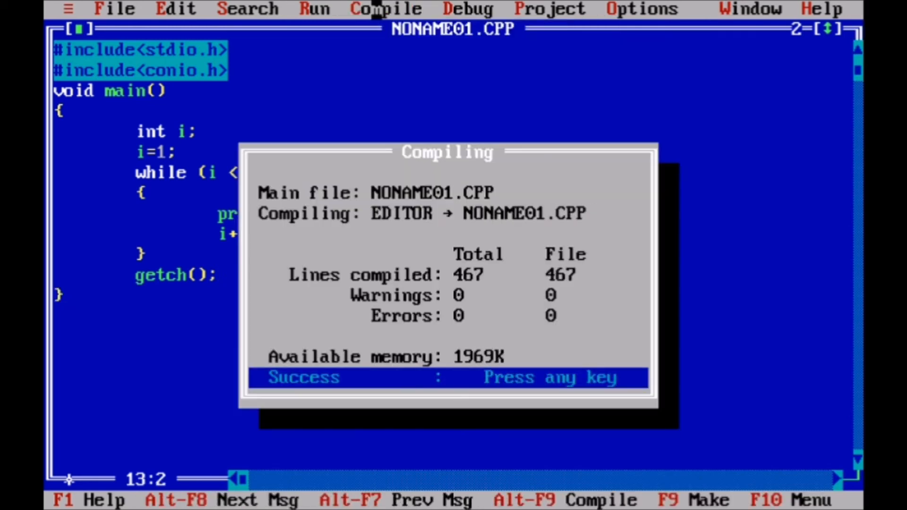
Step: Compile with zero errors, dismiss the report, and run the program from the Run menu
key(enter)
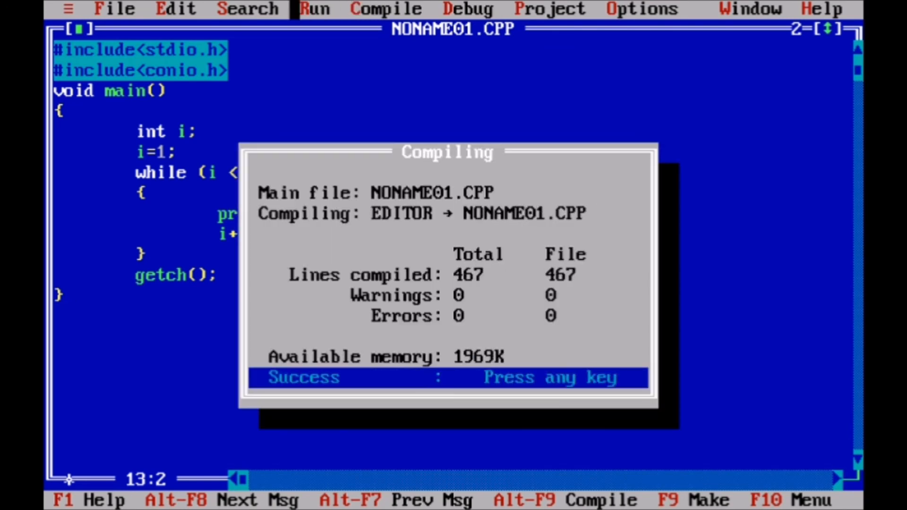
key(enter)
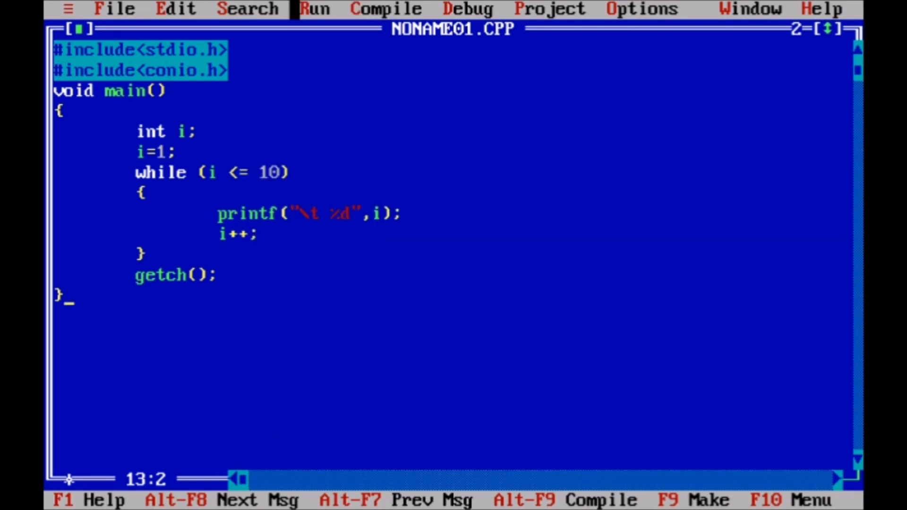
click(315, 9)
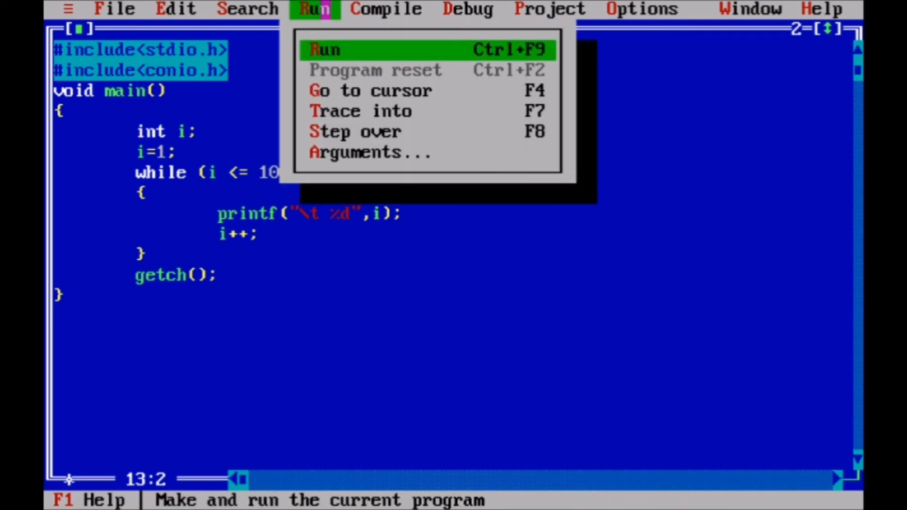
click(325, 49)
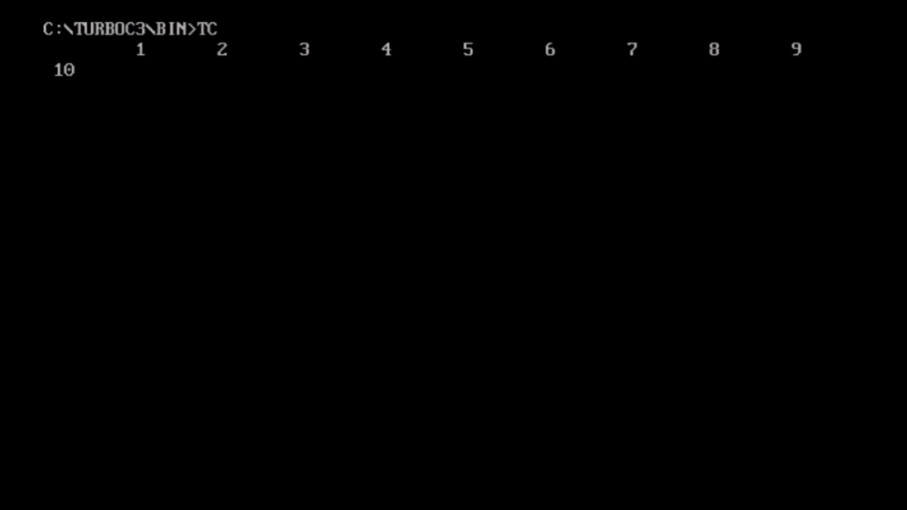